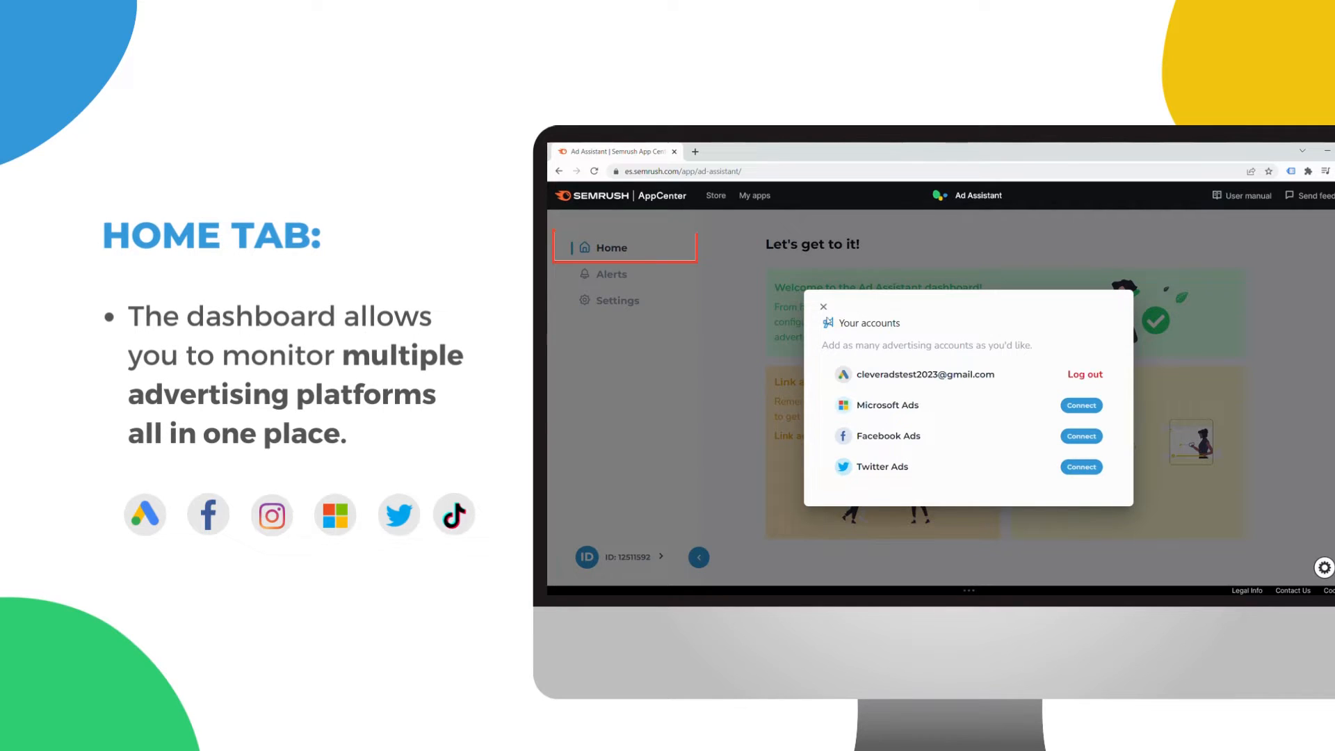
- Dismiss the 'Your accounts' dialog to show Home with one linked Google Ads account
click(823, 307)
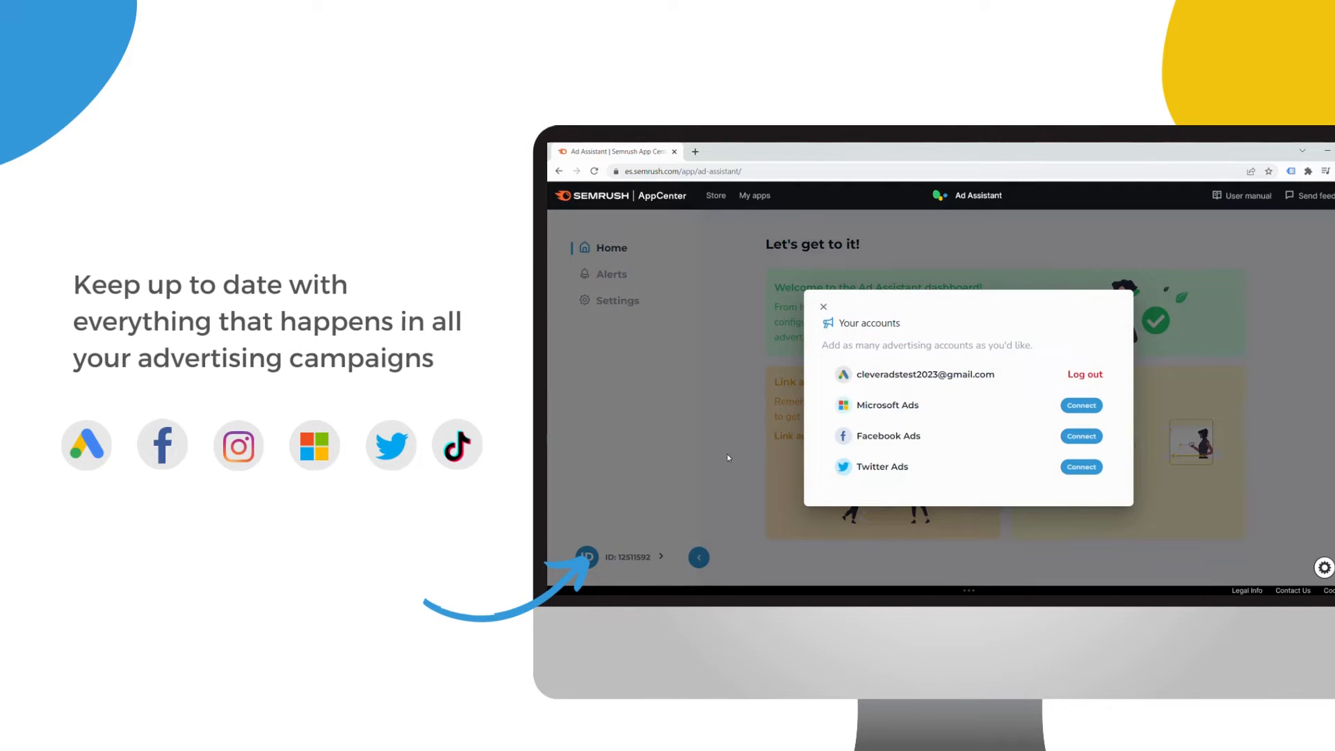
click(822, 307)
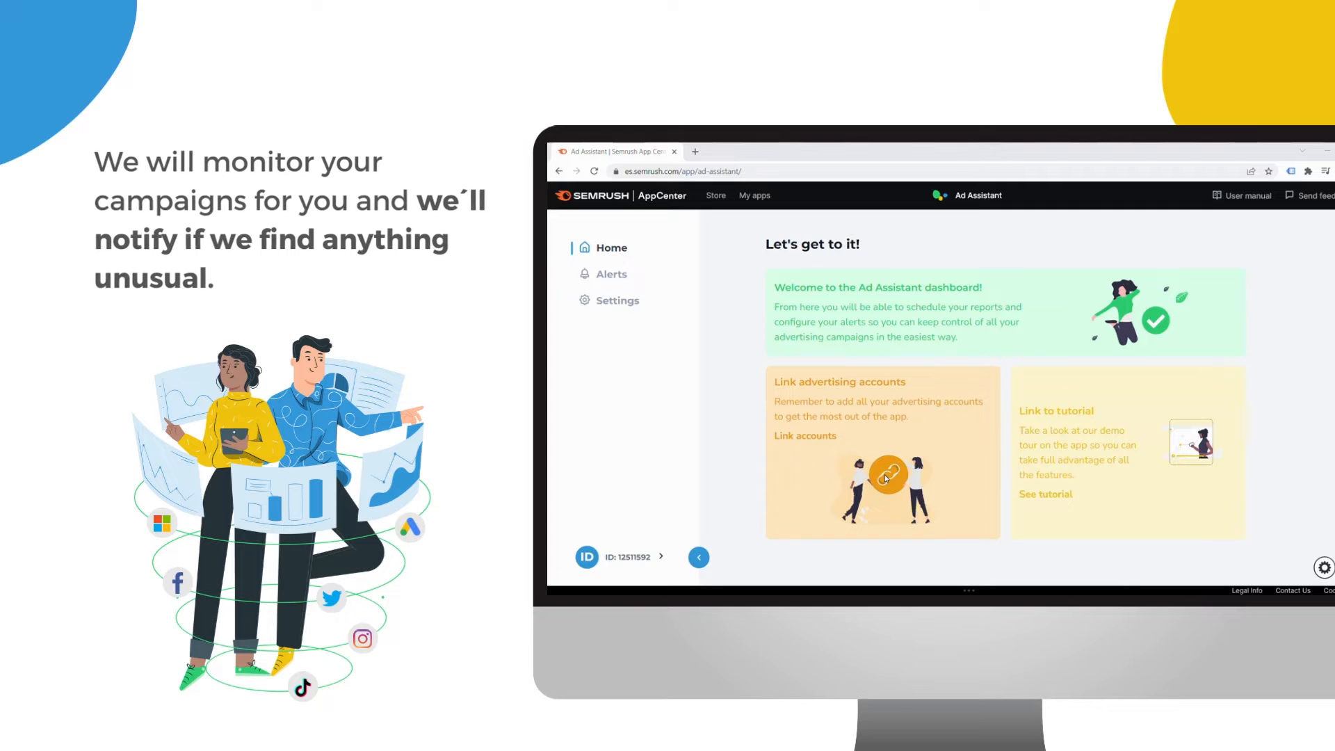
- Open the Alerts page on Smart alerts, with Outliers detection on and Trend detection off
click(611, 274)
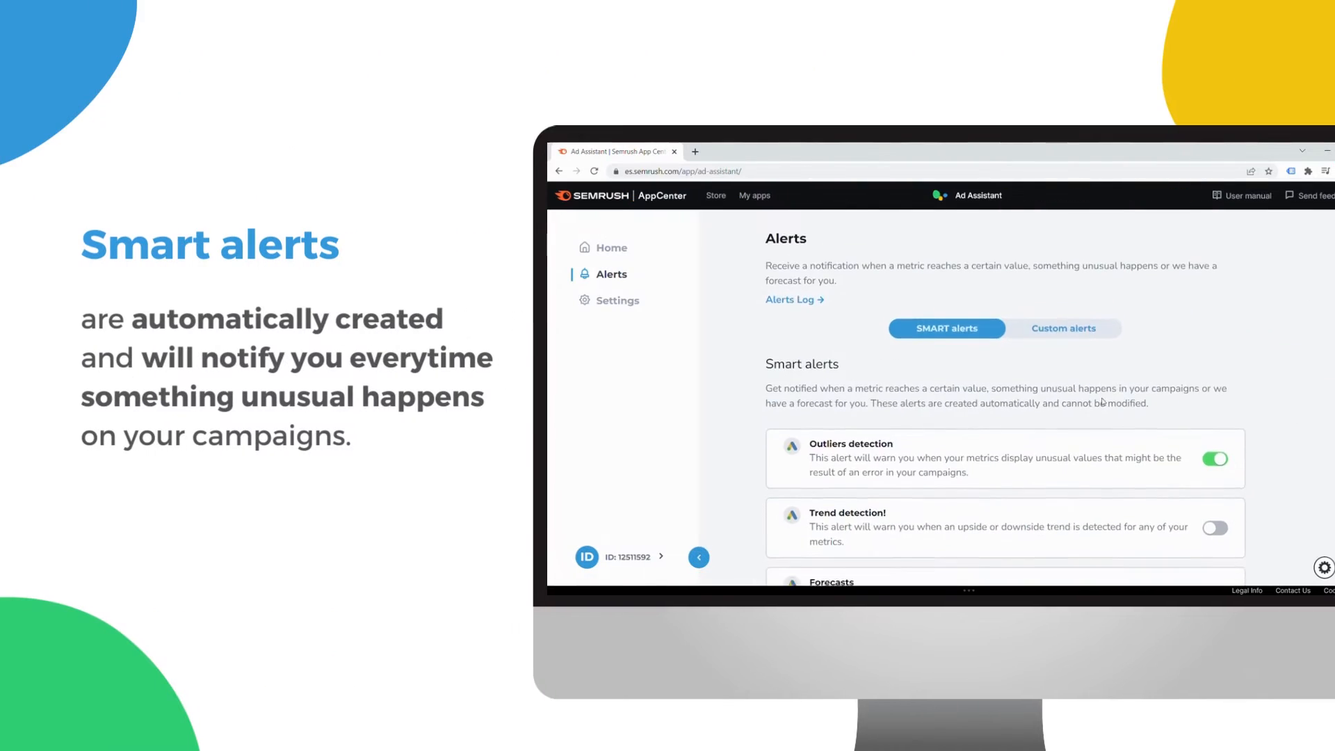
- Scroll the smart alerts and switch to the Custom alerts tab
scroll(down, 3)
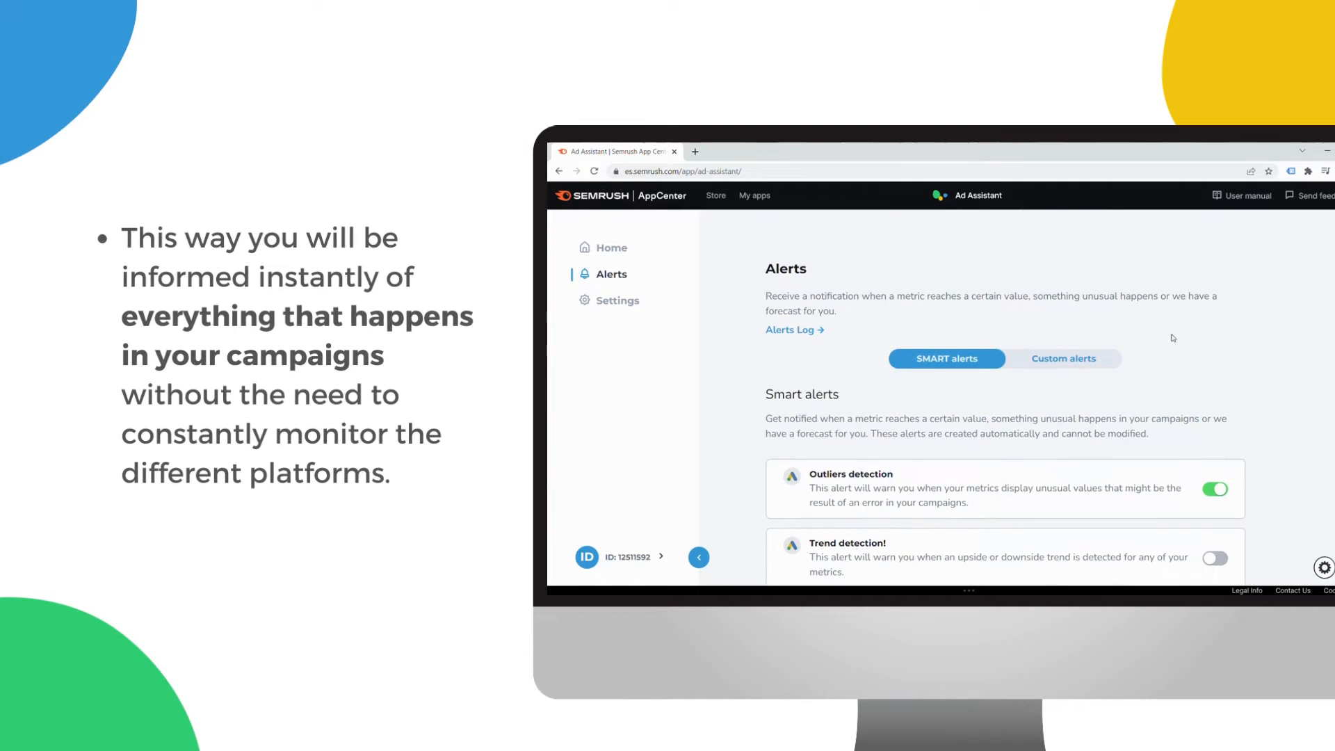
click(1062, 358)
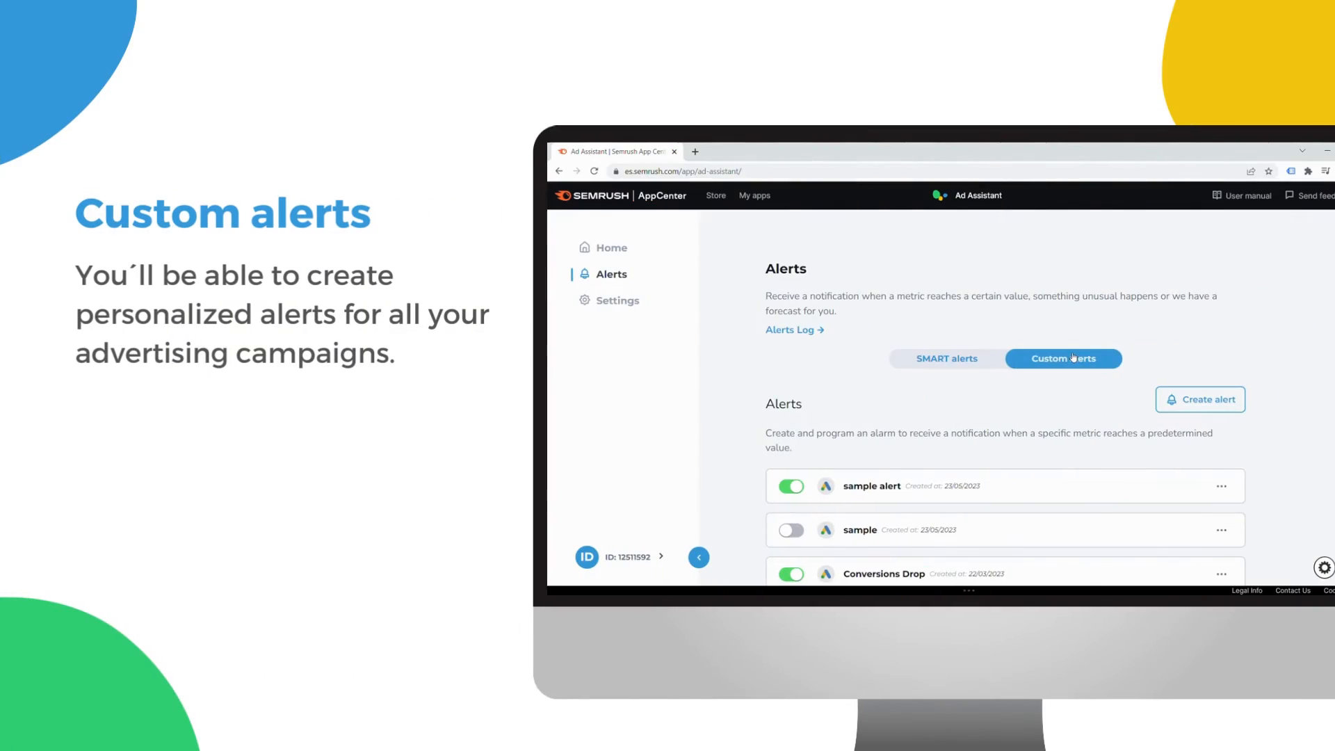
- Switch off the 'sample alert' toggle, leaving only Conversions Drop active
scroll(down, 3)
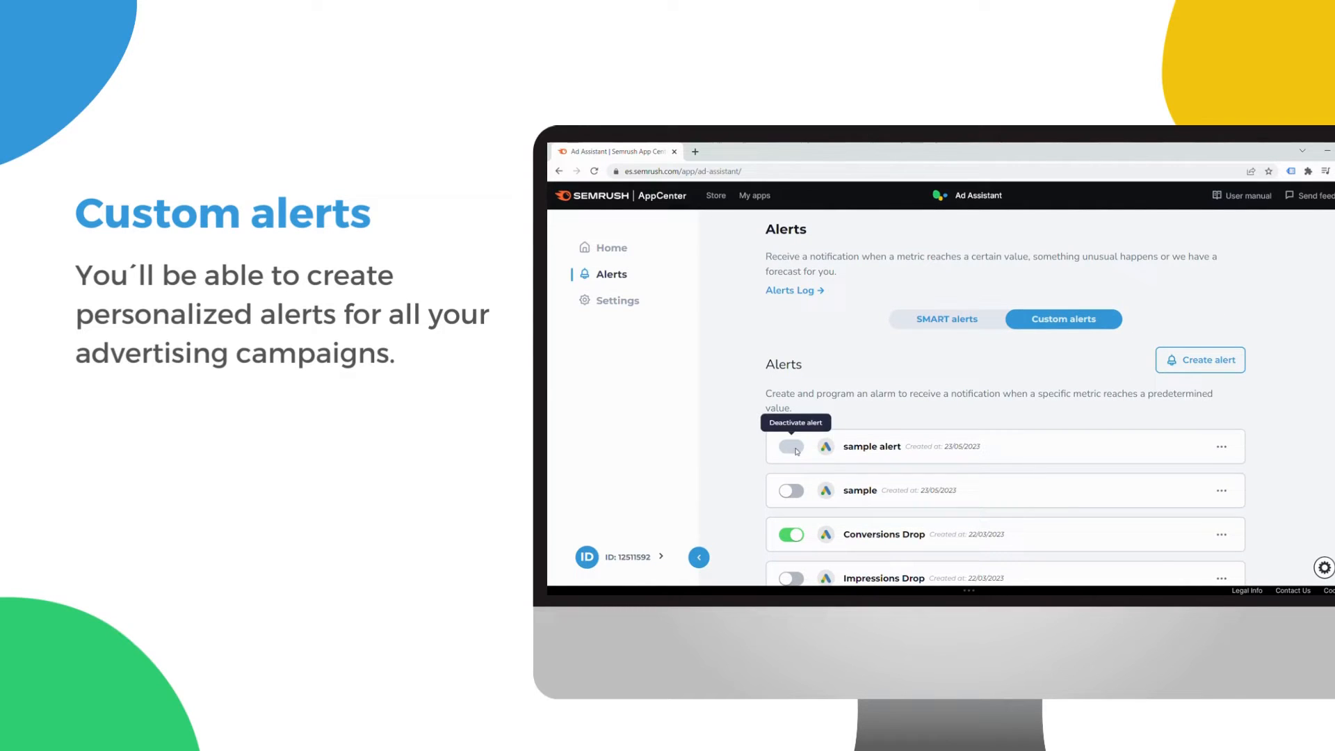
mouse_move(1204, 322)
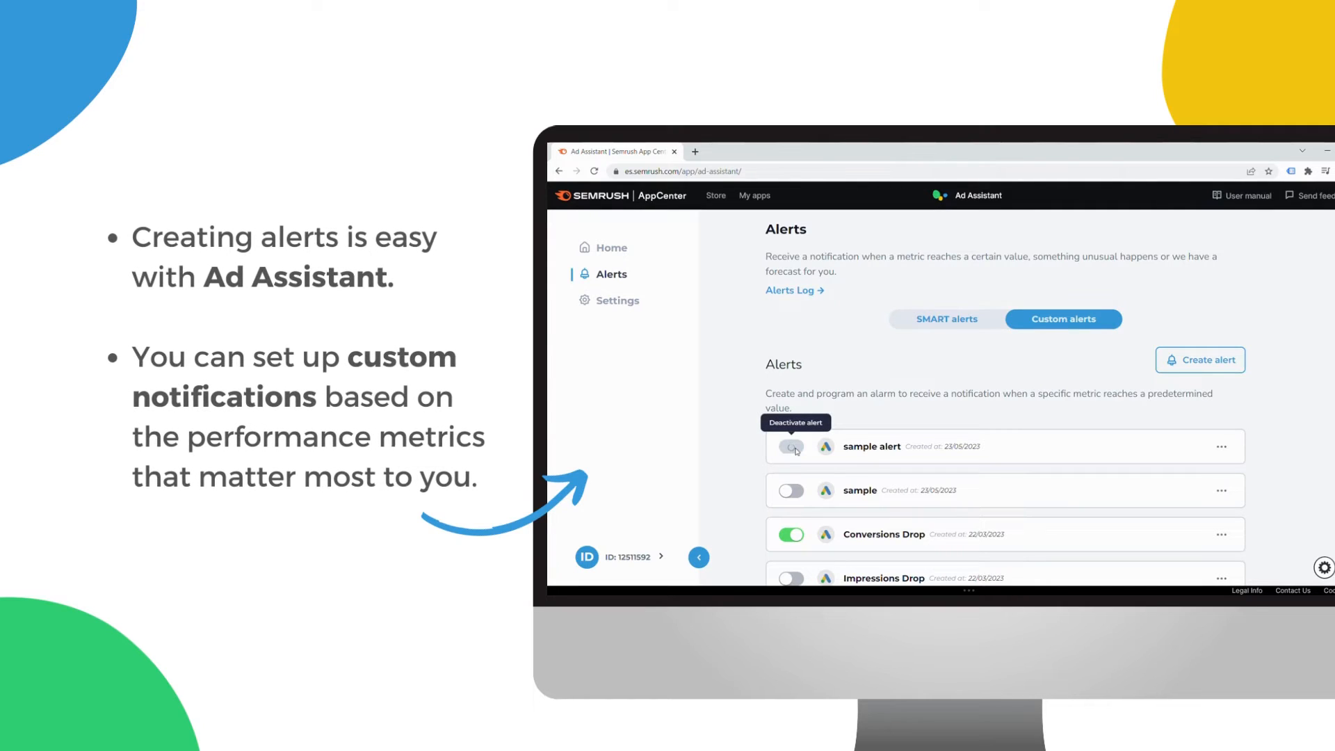
click(788, 446)
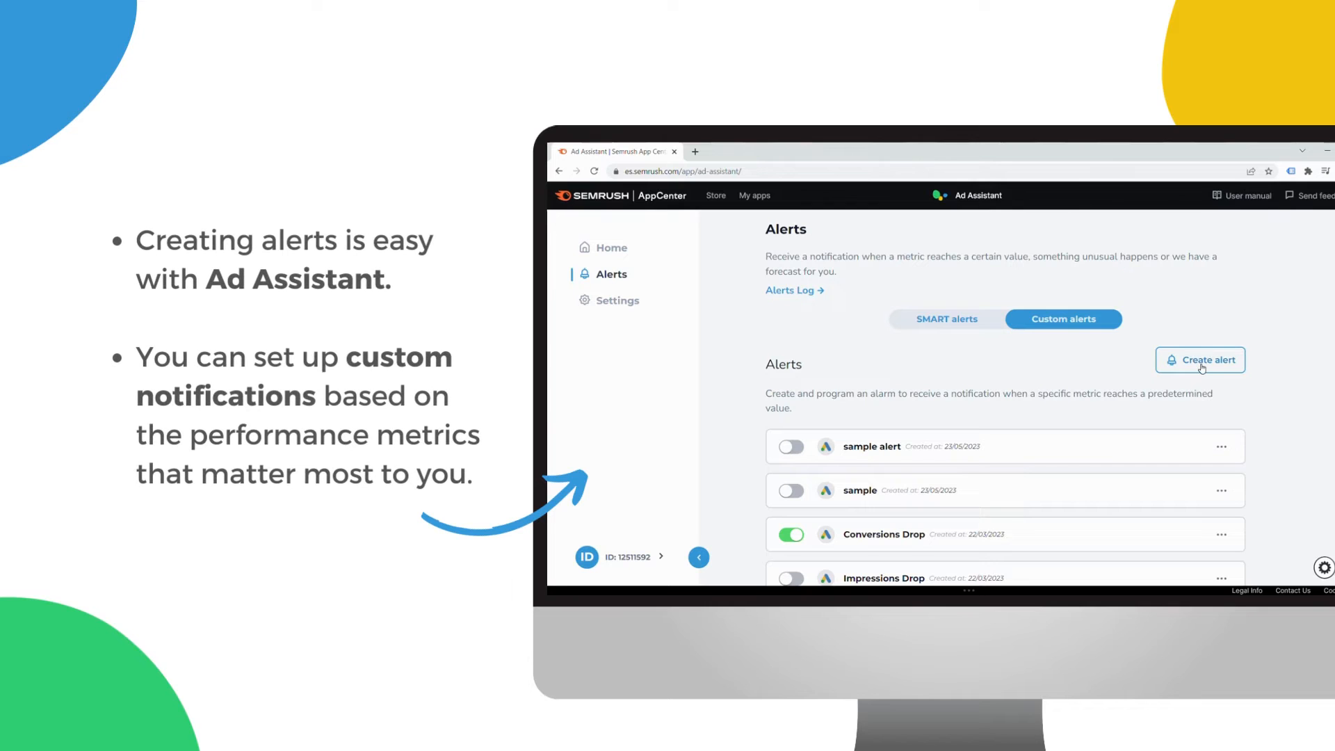
- Start a new custom alert named 'sample alert2' and advance past the name step
click(1199, 359)
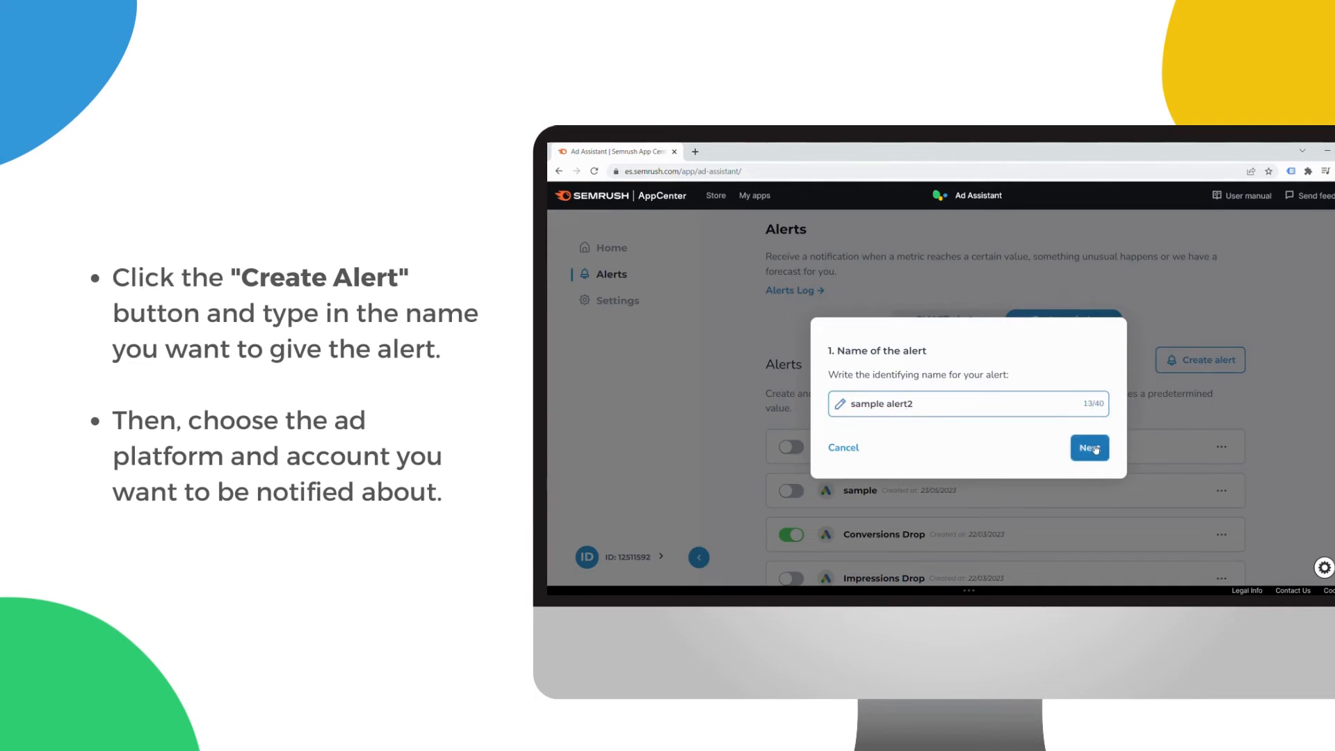
click(1088, 448)
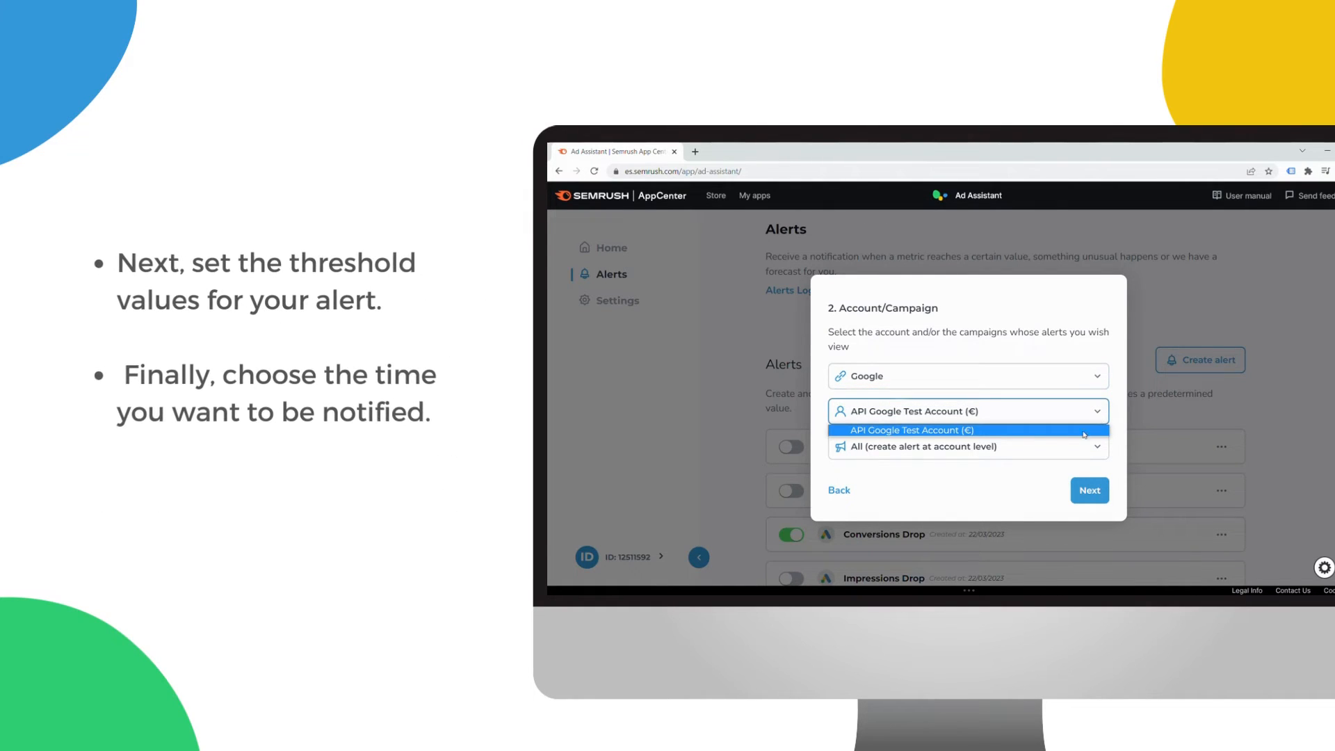
- Choose API Google Test Account and set Conversions below 1000 over the last 7 days
click(909, 429)
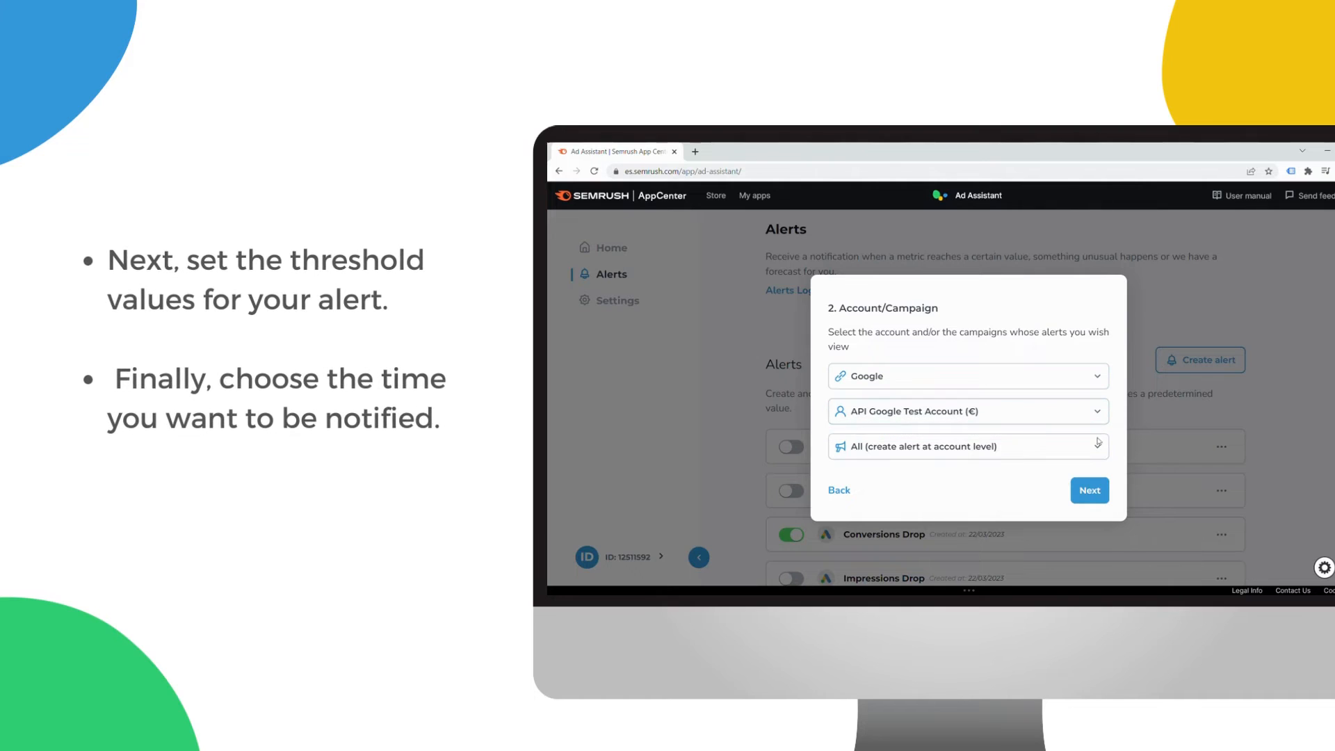
click(966, 447)
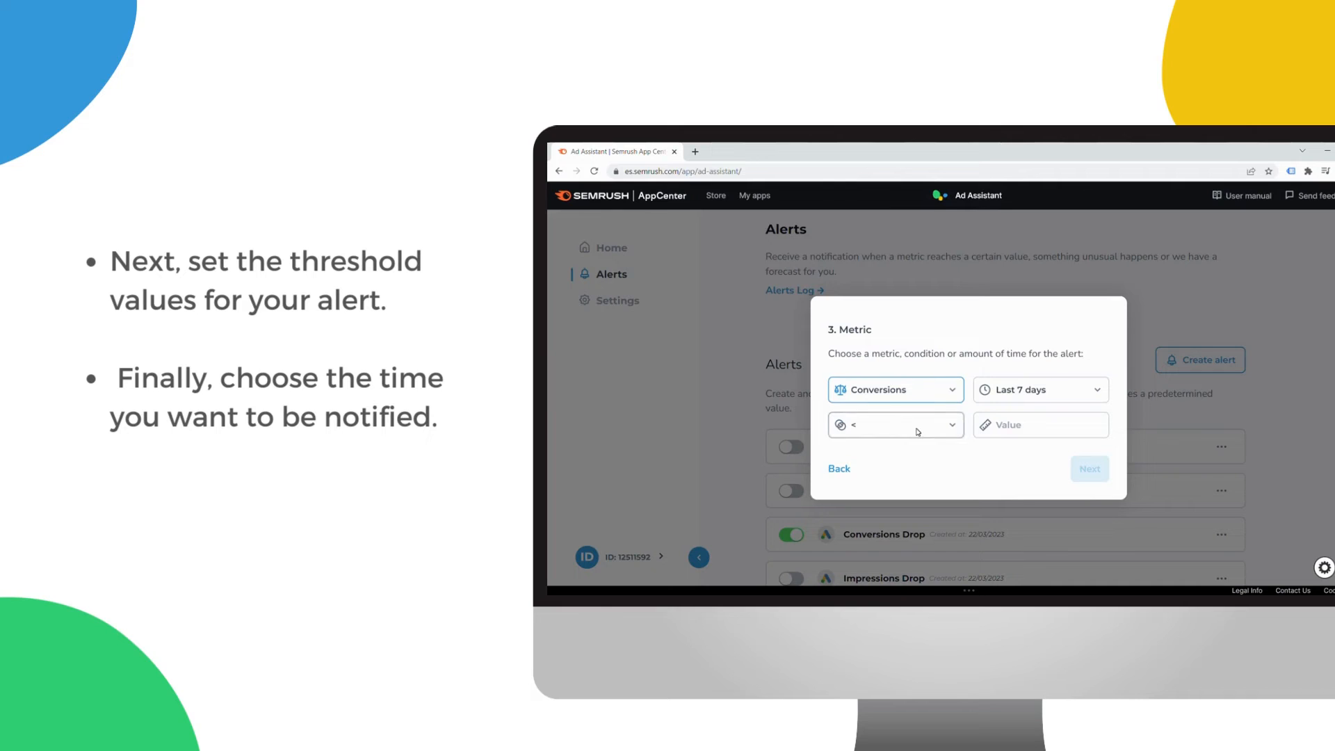
text(1000)
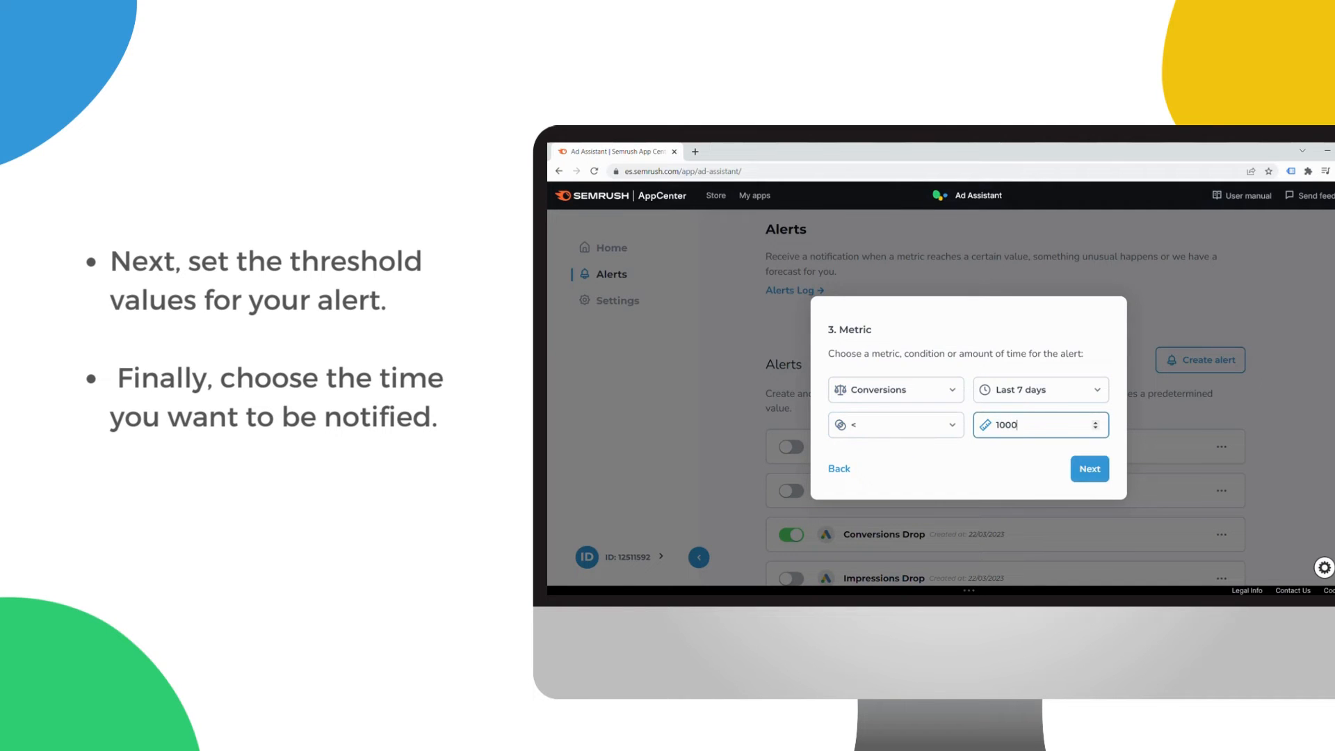
click(1088, 470)
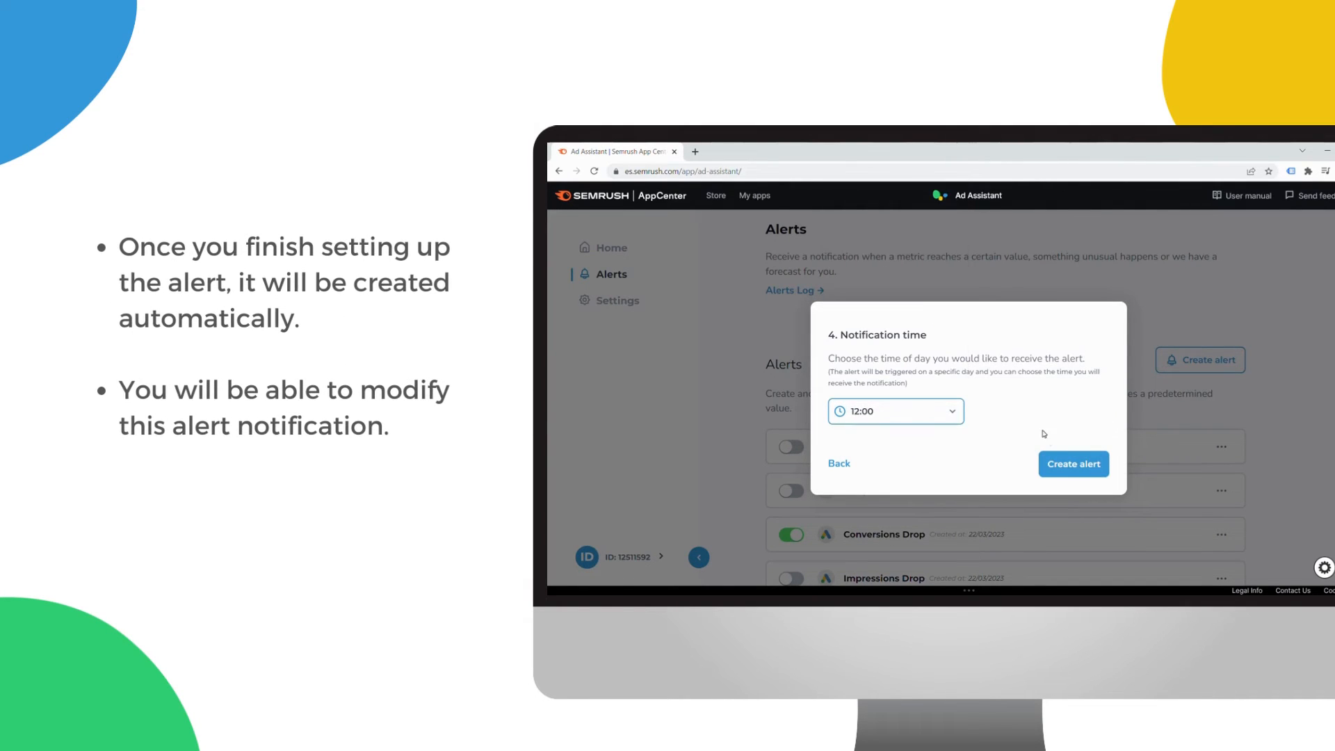
- Save sample alert2 as an active alert and pick an option from its ⋯ menu
click(1073, 463)
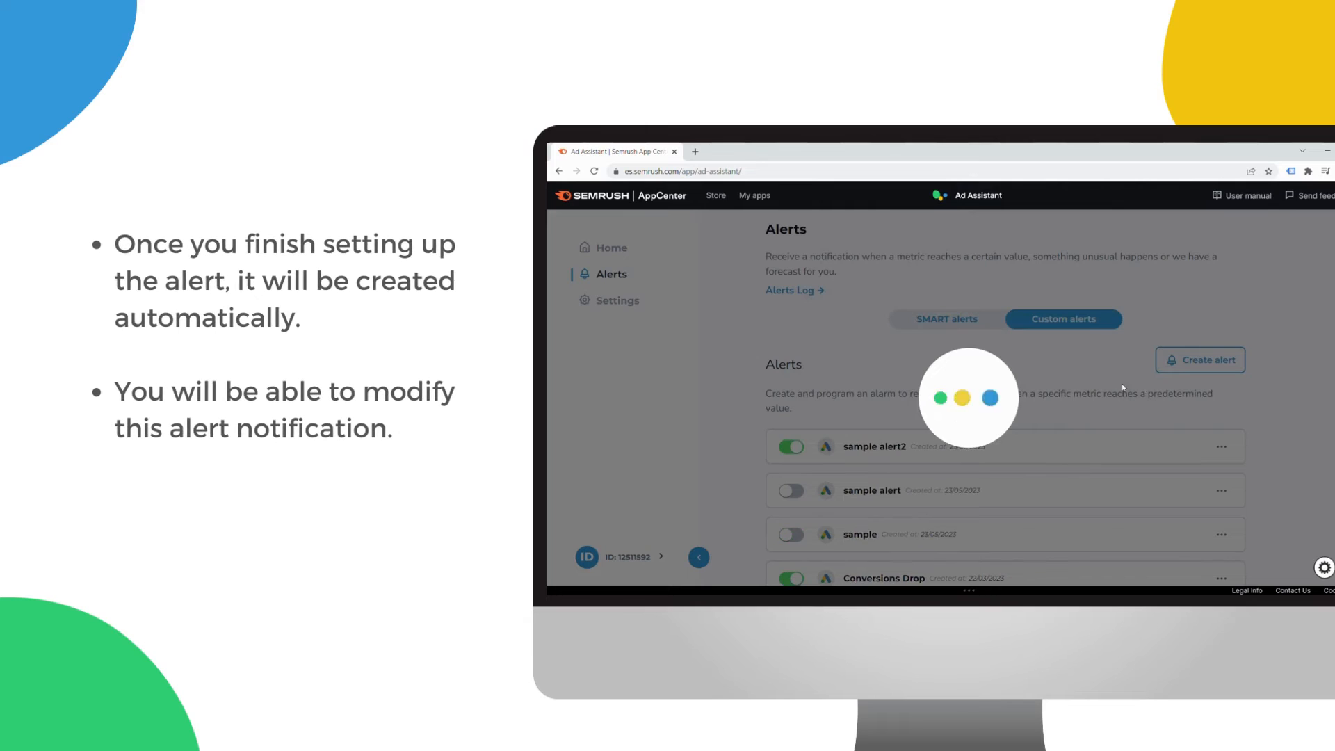
click(1220, 445)
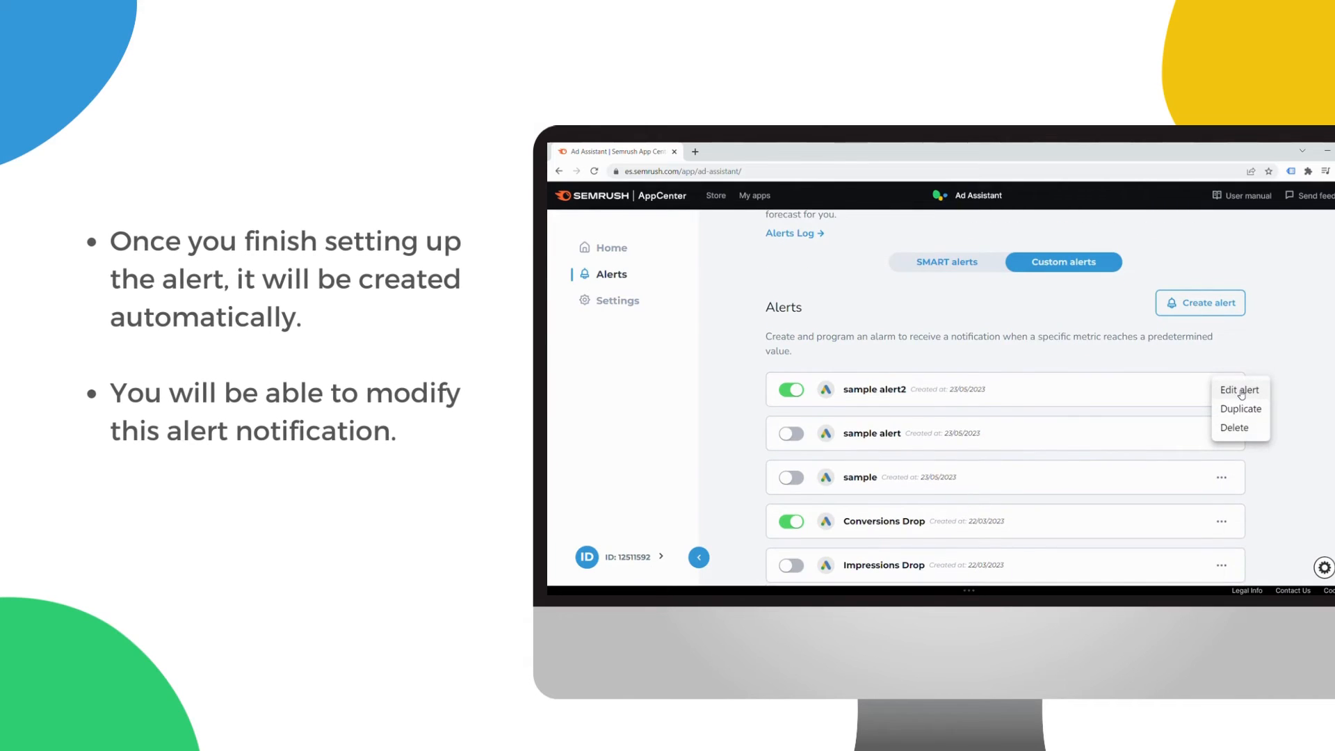
click(1237, 417)
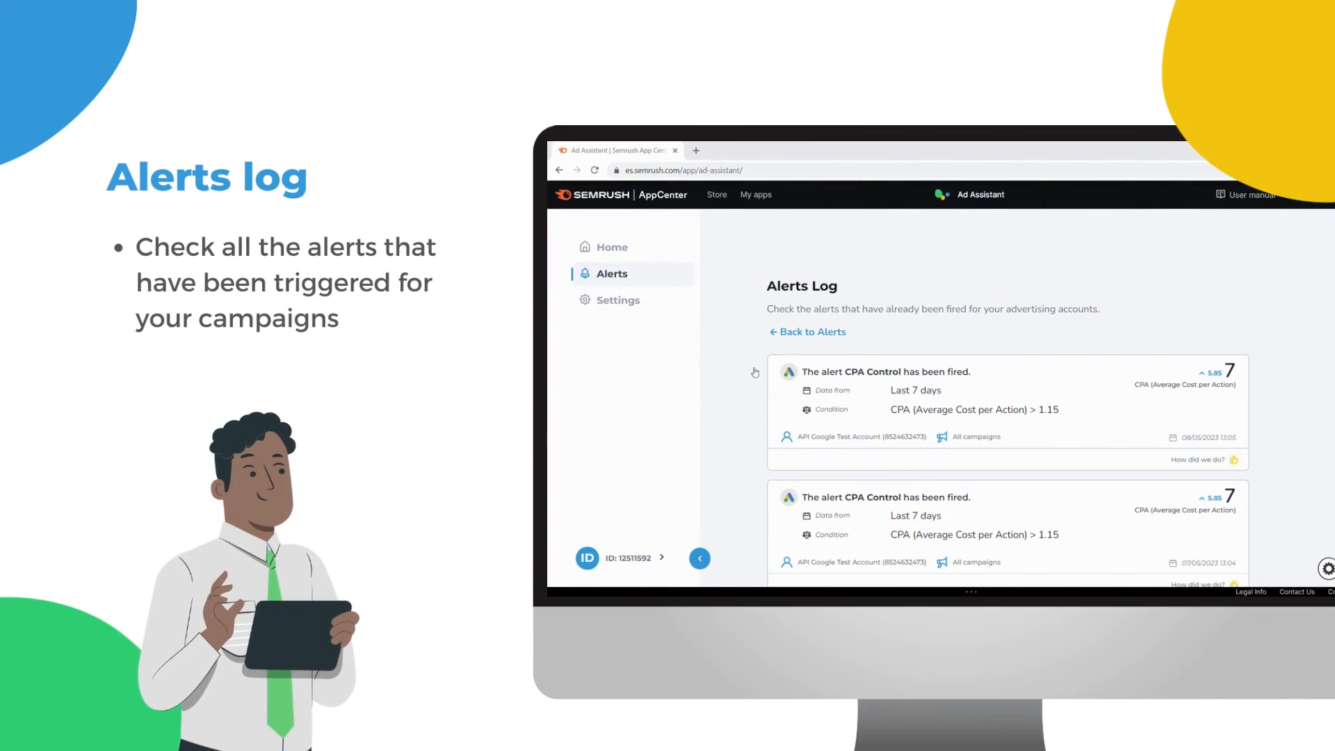
- Scroll down the Alerts Log to see more fired CPA Control alerts
scroll(down, 3)
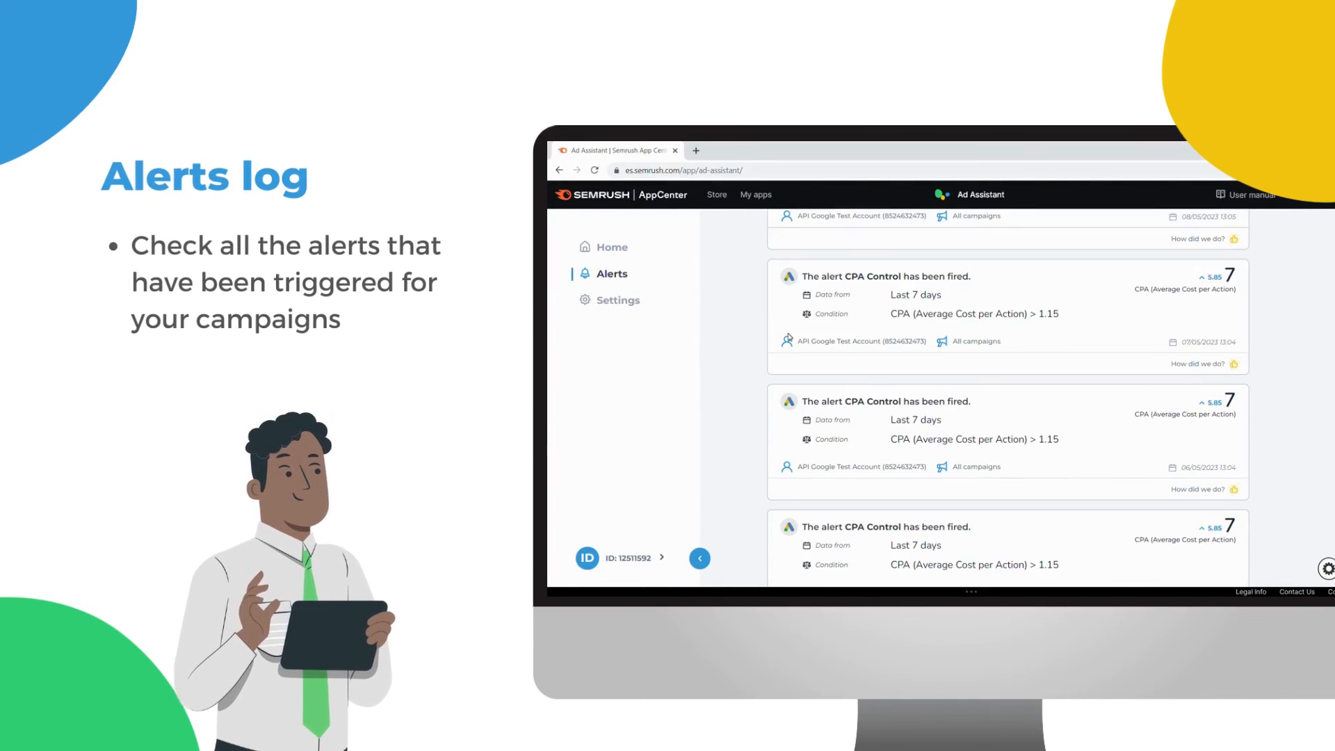